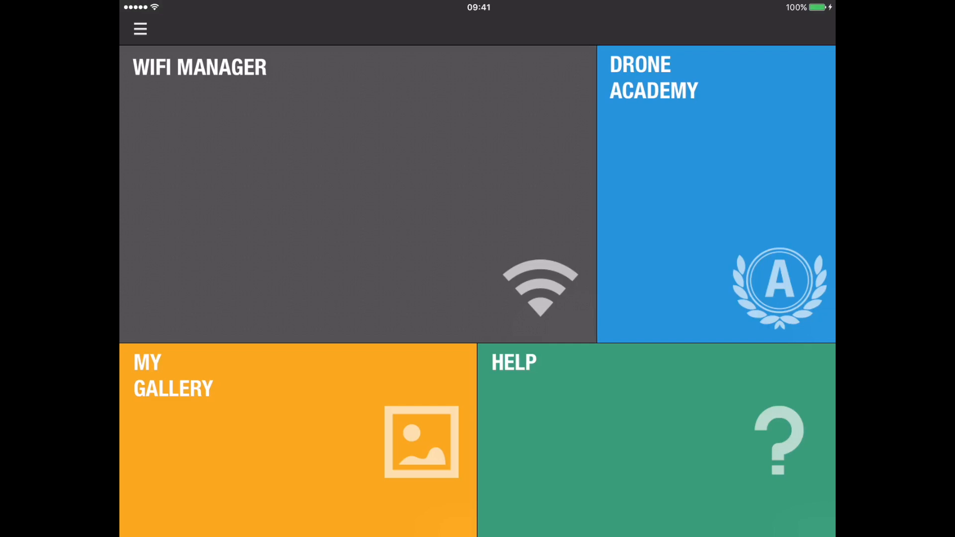
# Reach the app's settings page through the main navigation menu
pyautogui.click(139, 29)
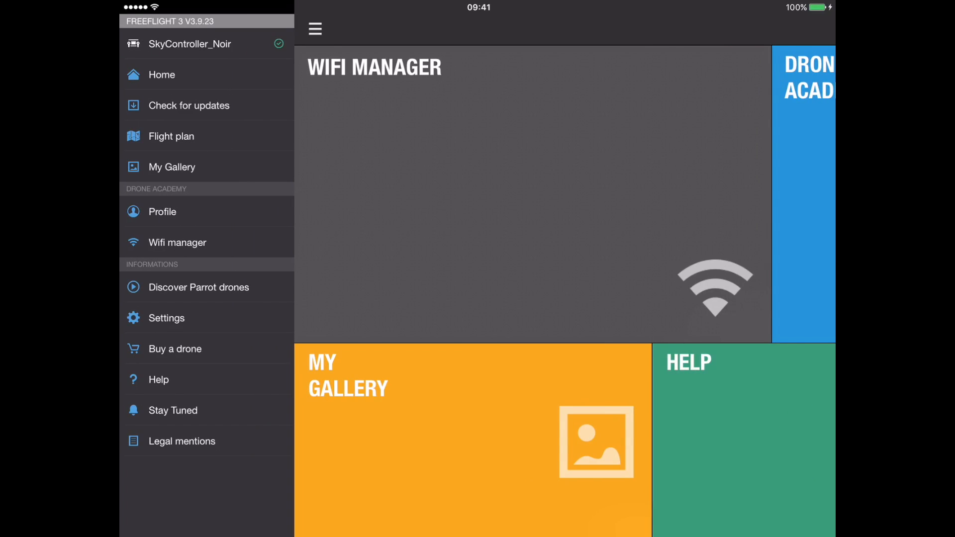
pyautogui.click(166, 318)
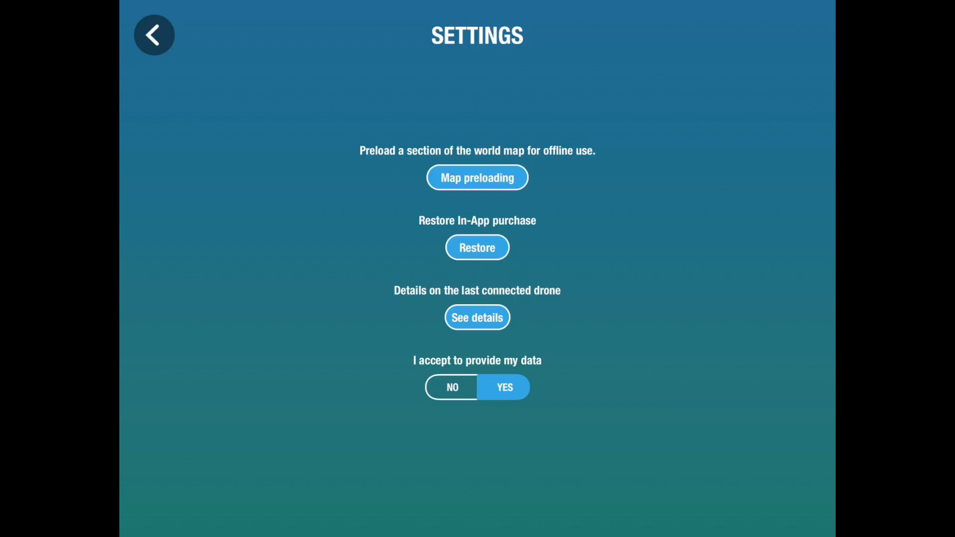
# Preload the shown coastal pier map area for offline use and leave map preloading
pyautogui.click(476, 177)
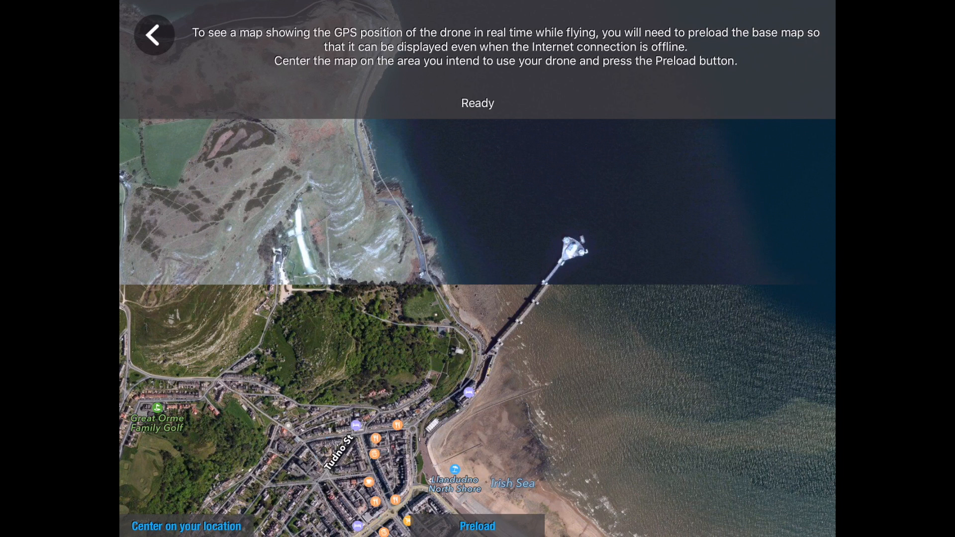
pyautogui.click(476, 525)
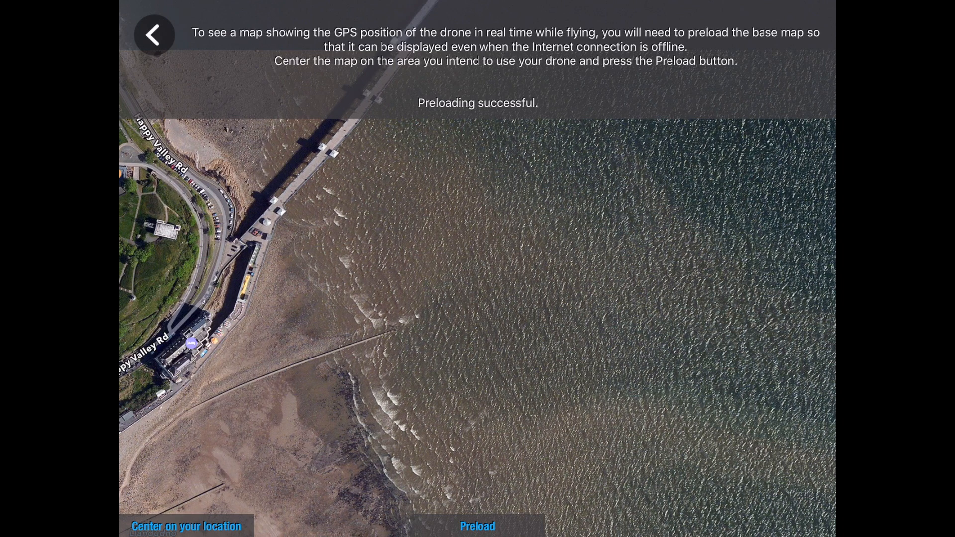
pyautogui.click(154, 34)
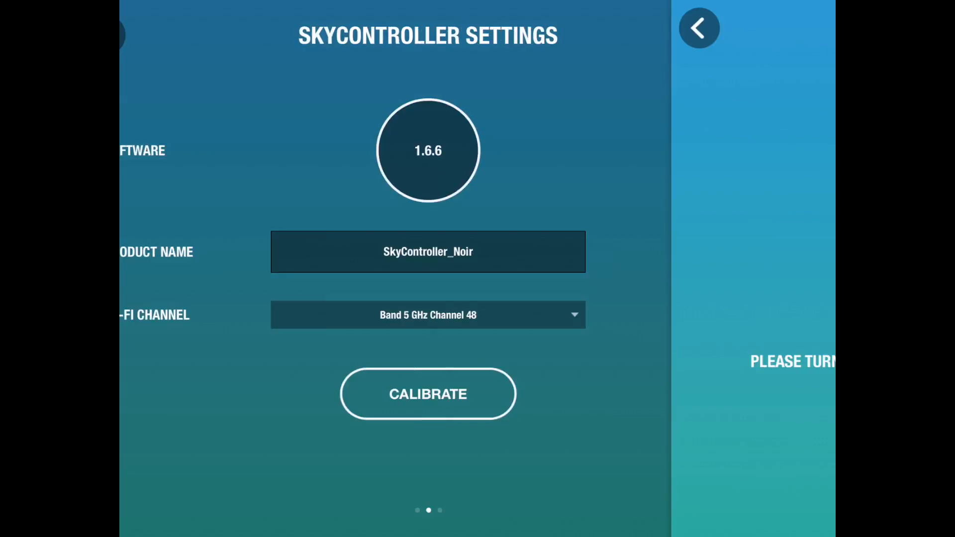
pyautogui.click(427, 394)
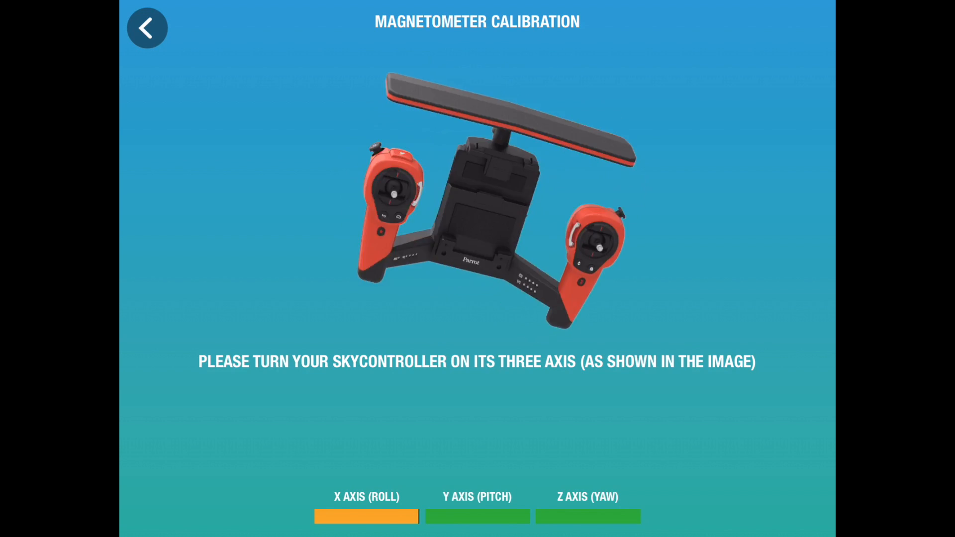
pyautogui.click(147, 28)
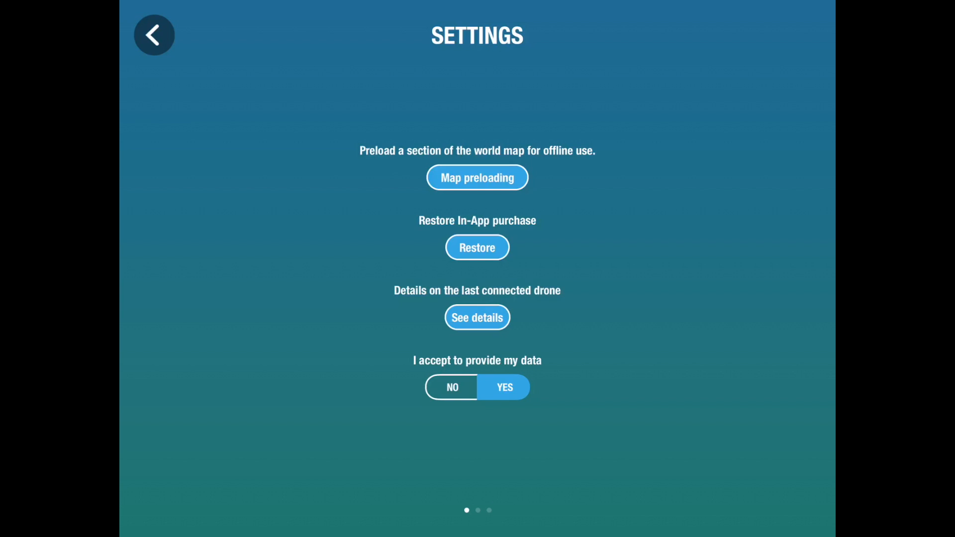
# Page through the SkyController settings from software version and Wi-Fi channel to joystick configuration
pyautogui.hscroll(-3)
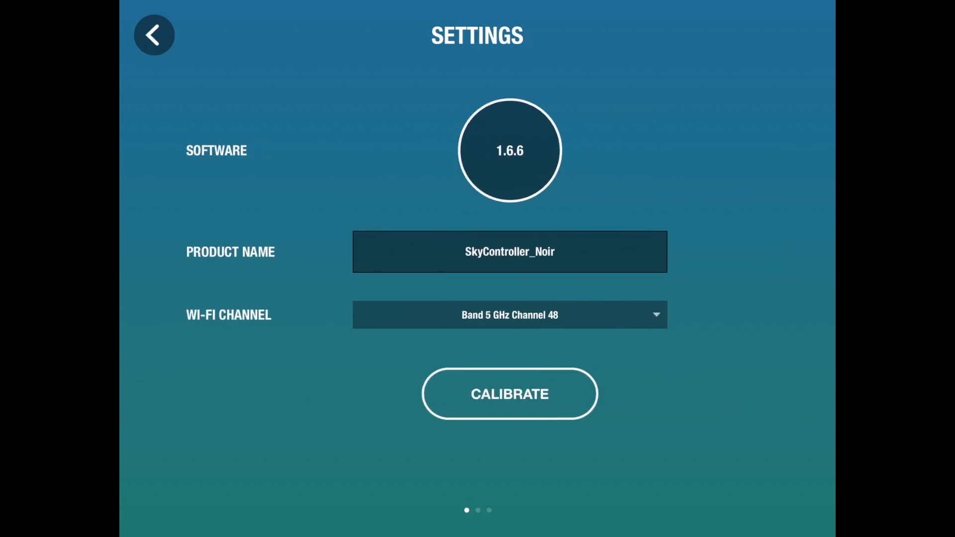
pyautogui.hscroll(-3)
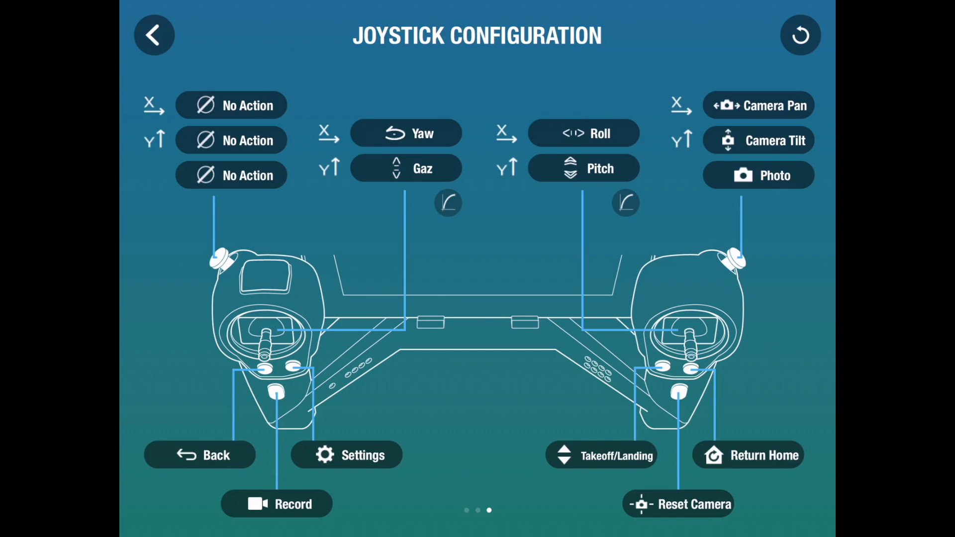
pyautogui.click(346, 454)
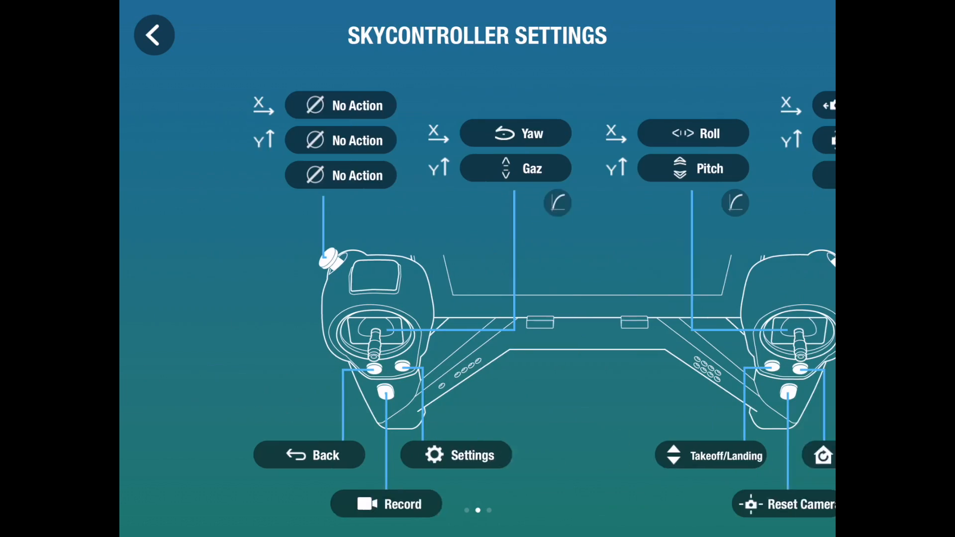
pyautogui.hscroll(-3)
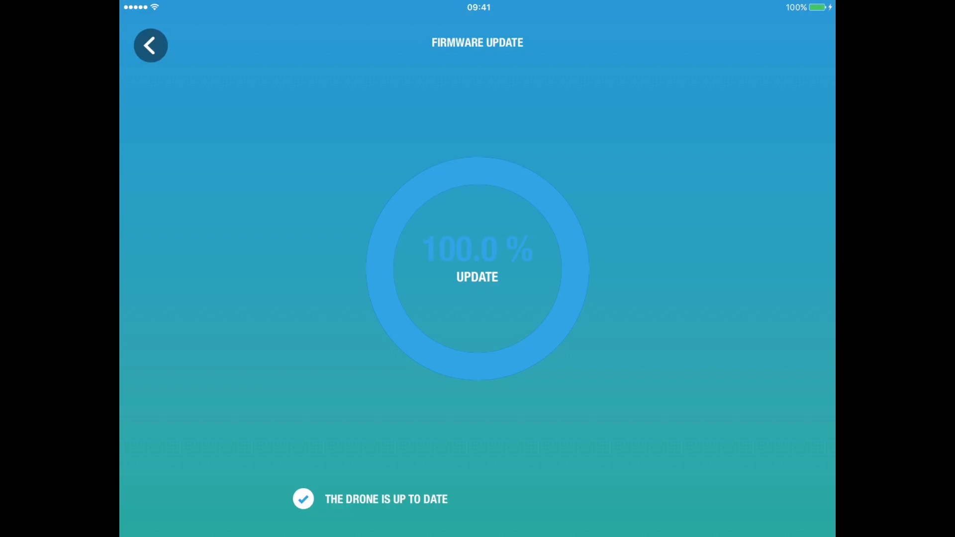
# Leave the firmware update screen showing 'The drone is up to date' for the home screen
pyautogui.click(150, 45)
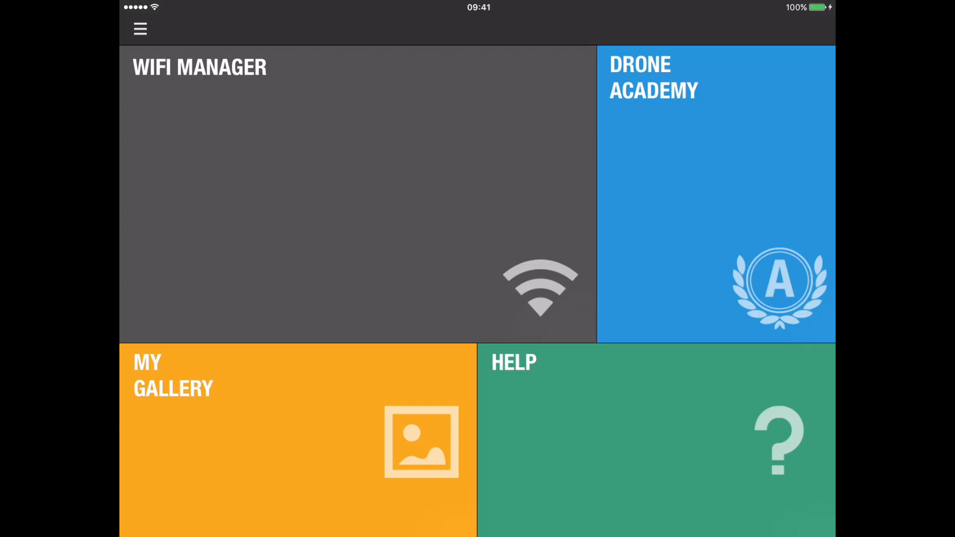
# Check for drone updates, return home with BEBOP2-L031715 connected, and bring up the main menu
pyautogui.click(139, 29)
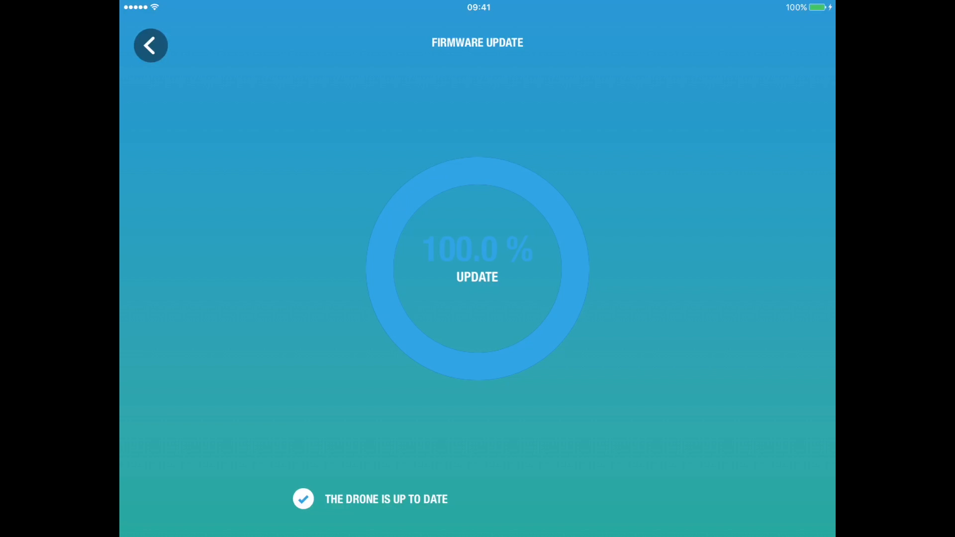
pyautogui.click(150, 44)
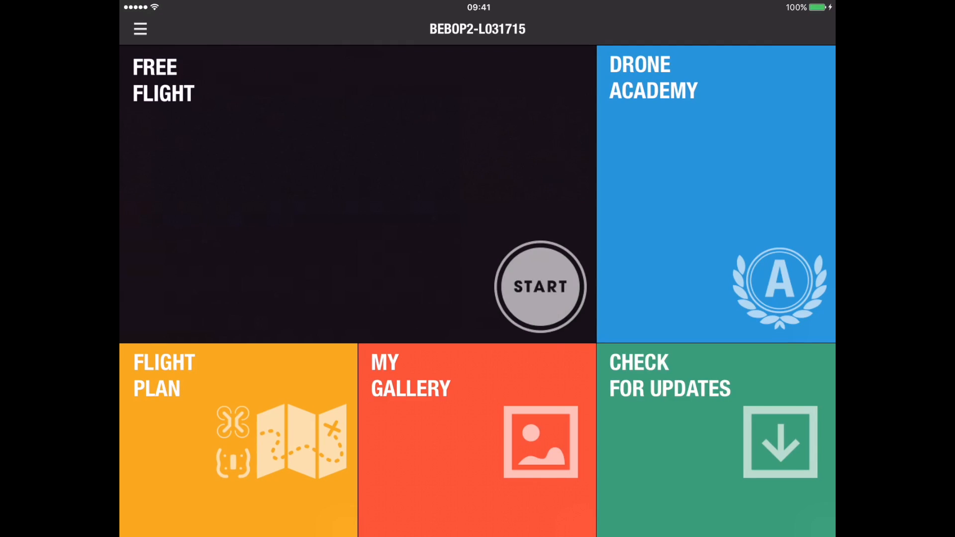
pyautogui.click(139, 29)
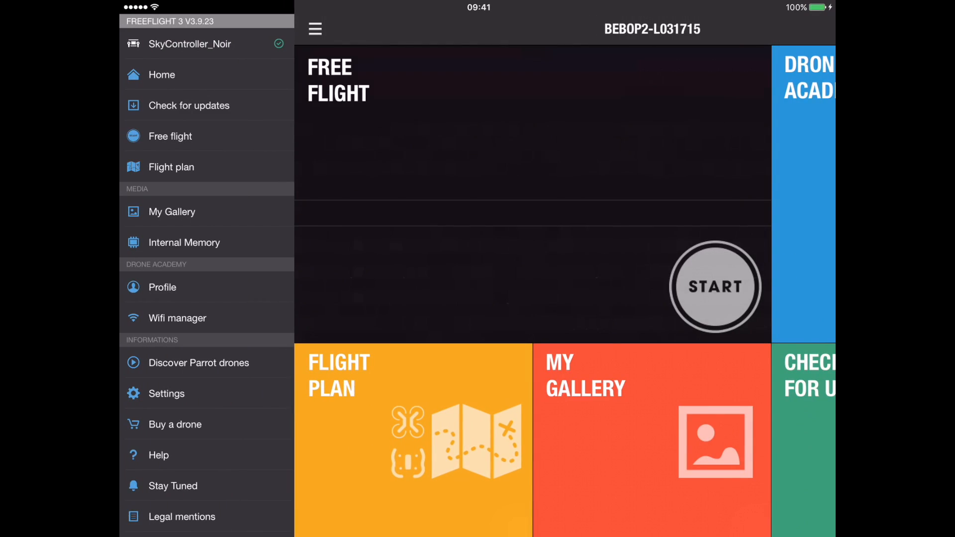
# View the drone's internal memory videos, select all three and cancel deleting them
pyautogui.click(184, 241)
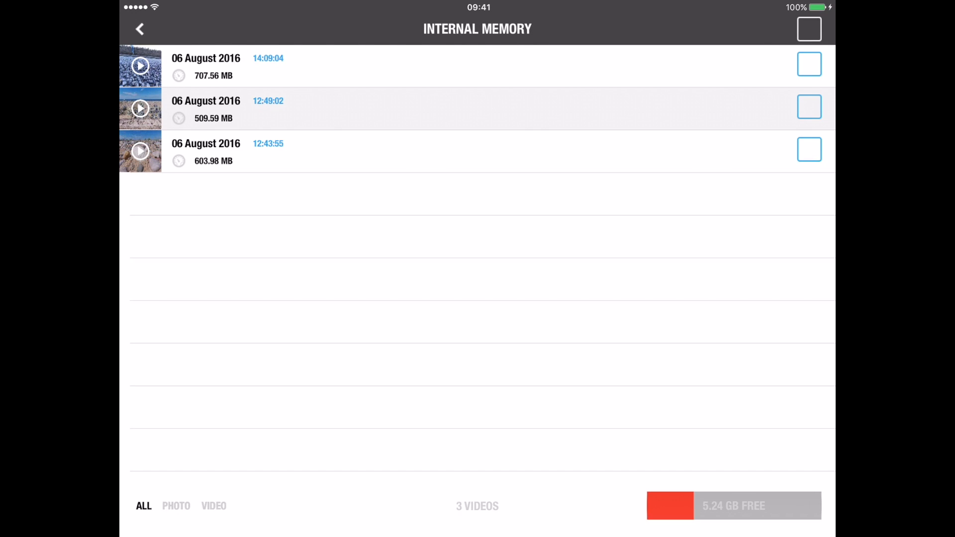
pyautogui.click(808, 29)
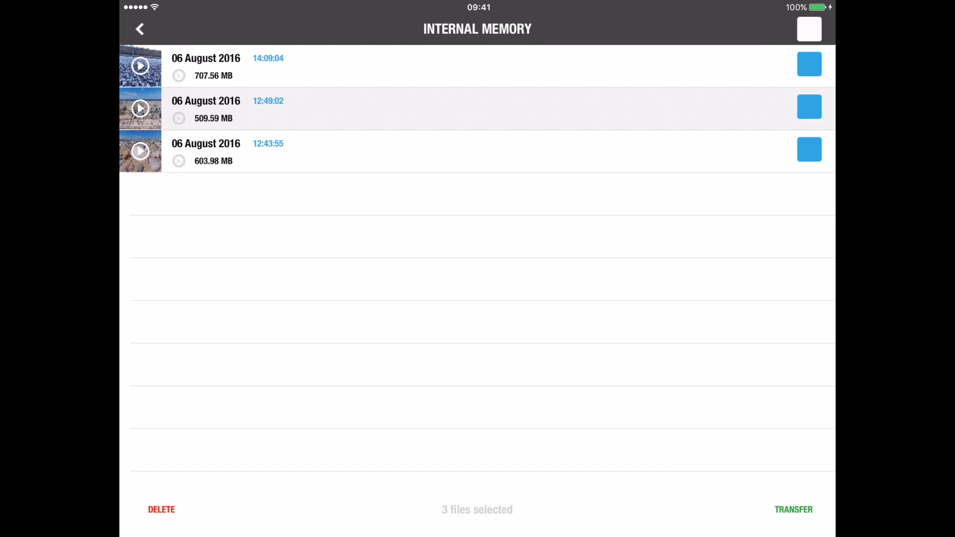
pyautogui.click(160, 509)
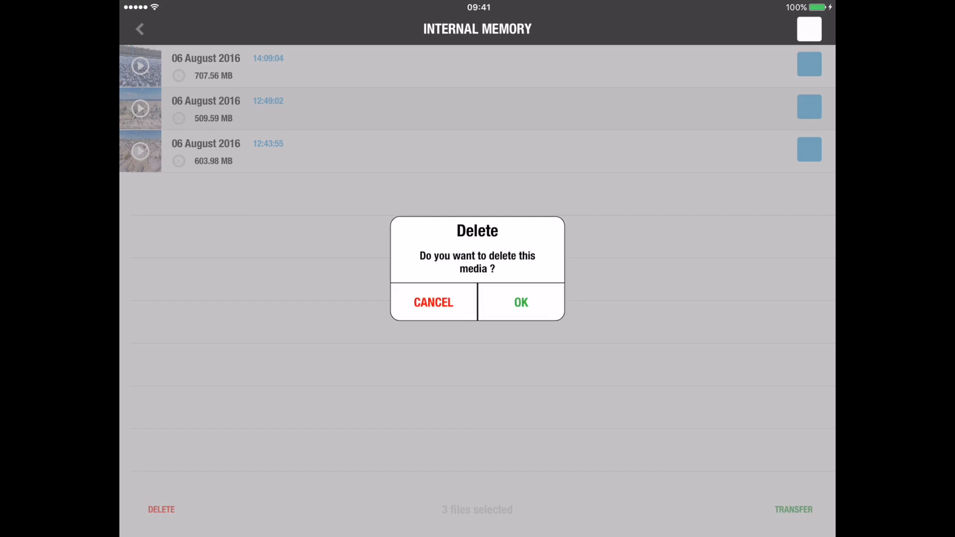
pyautogui.click(432, 302)
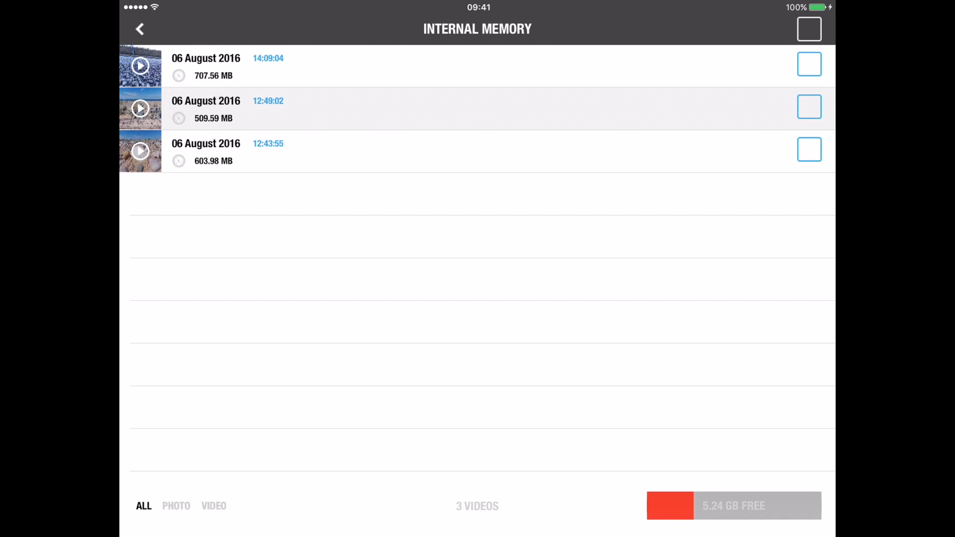
# Toggle selection of all three videos, request deletion again and answer the delete prompt
pyautogui.click(810, 28)
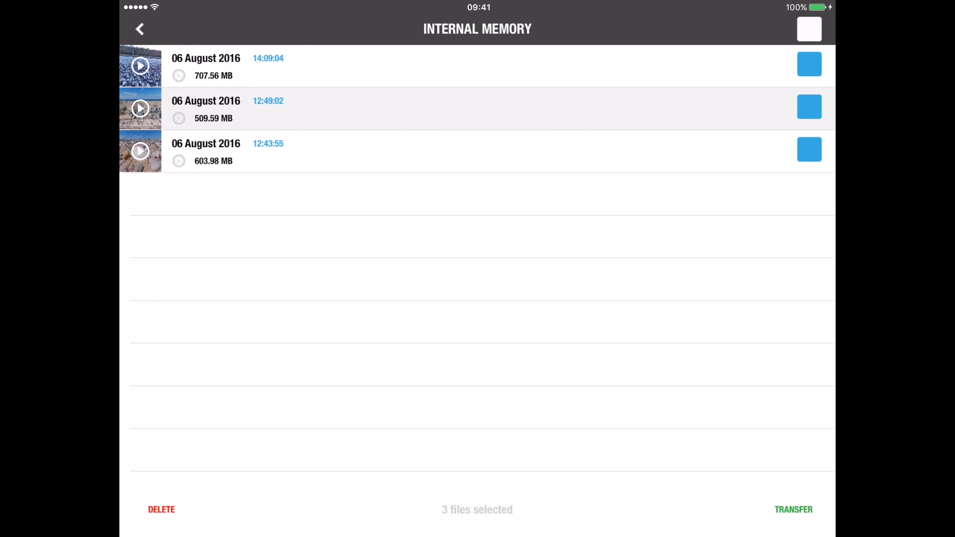
pyautogui.click(809, 28)
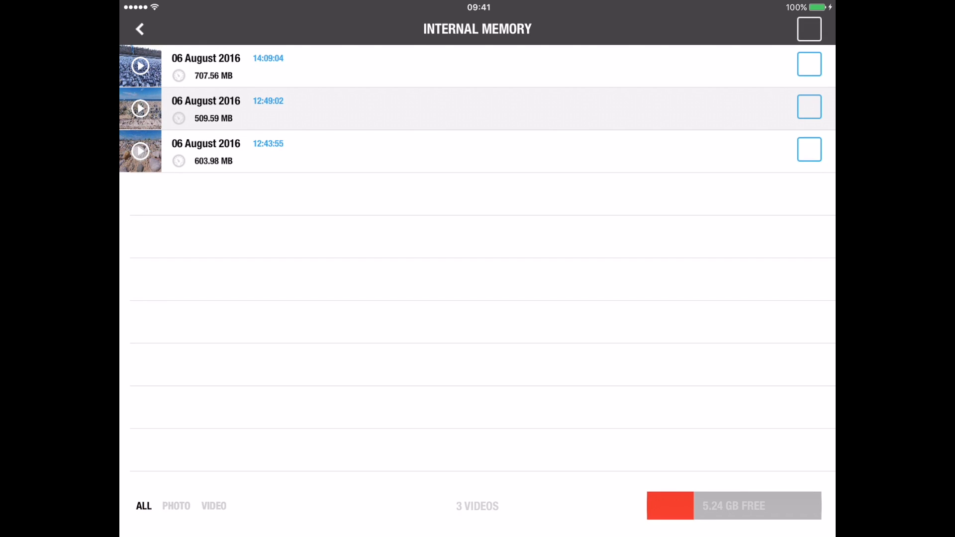
pyautogui.click(809, 29)
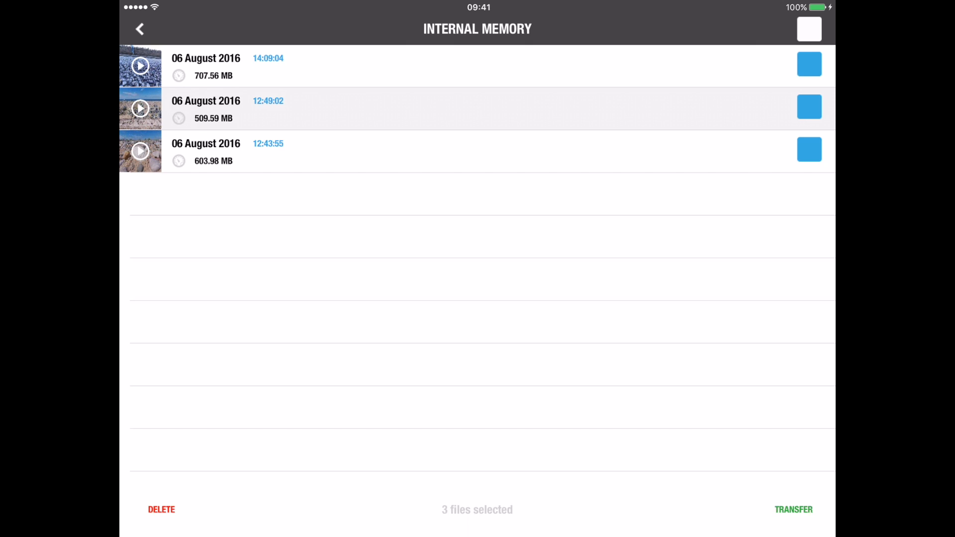
pyautogui.click(161, 509)
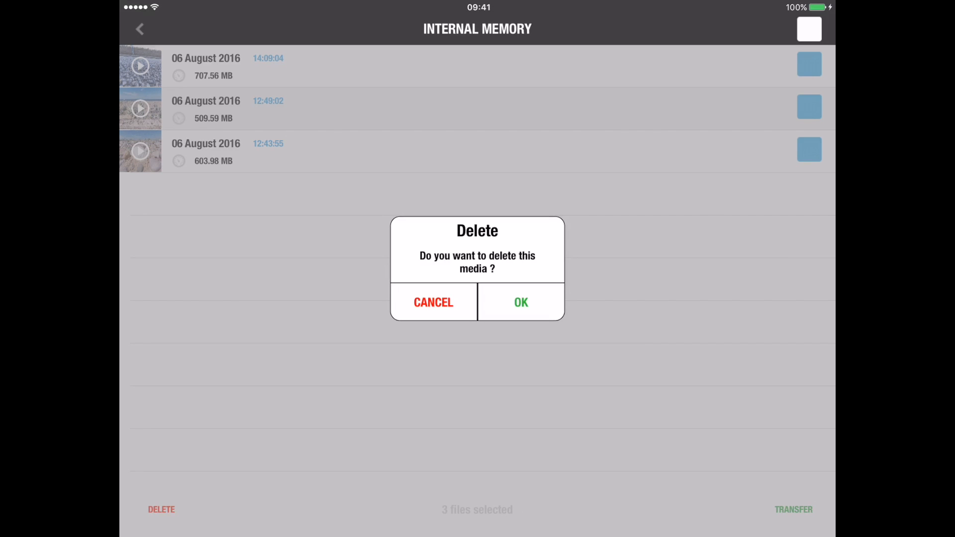
pyautogui.click(519, 302)
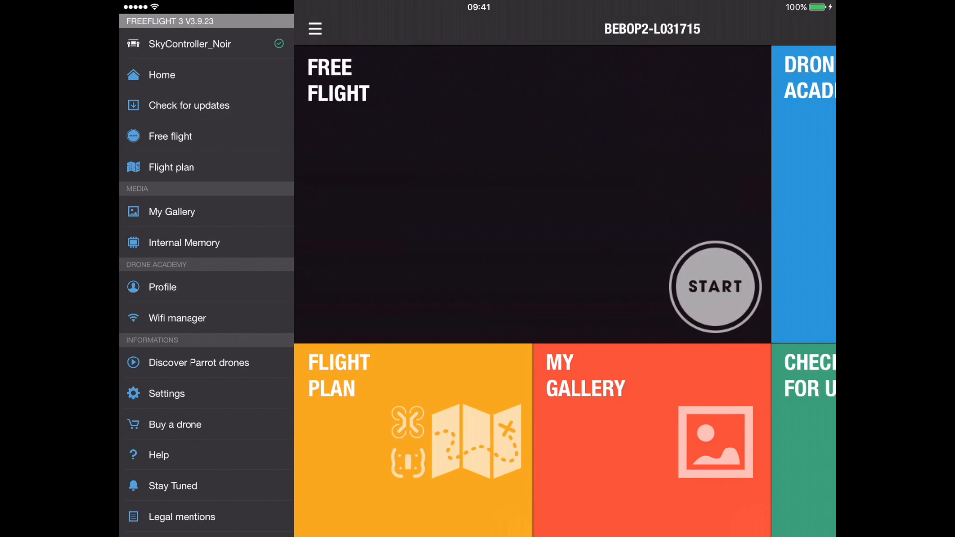
# Reopen settings and page past the general and SkyController pages to Return to Starting Point
pyautogui.click(166, 393)
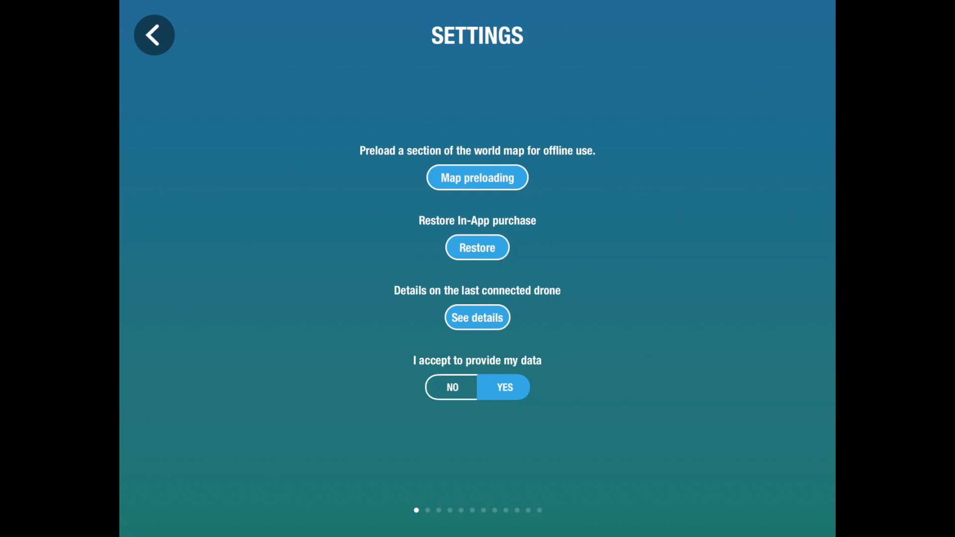
pyautogui.hscroll(-3)
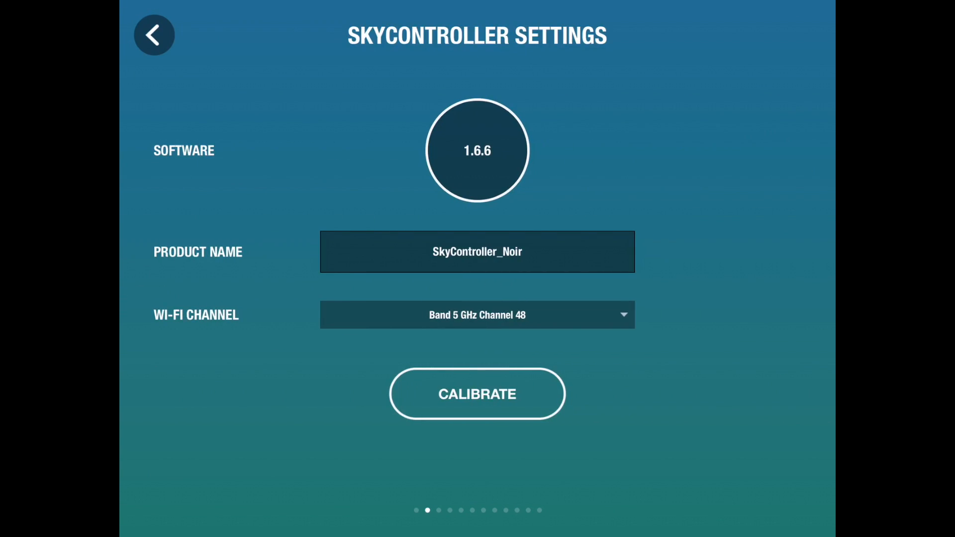
pyautogui.hscroll(-3)
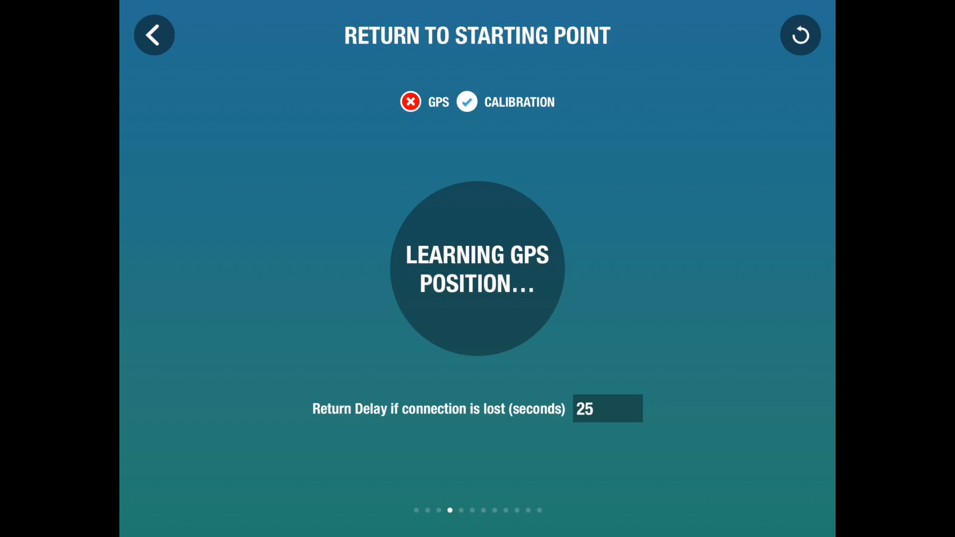
pyautogui.hscroll(-3)
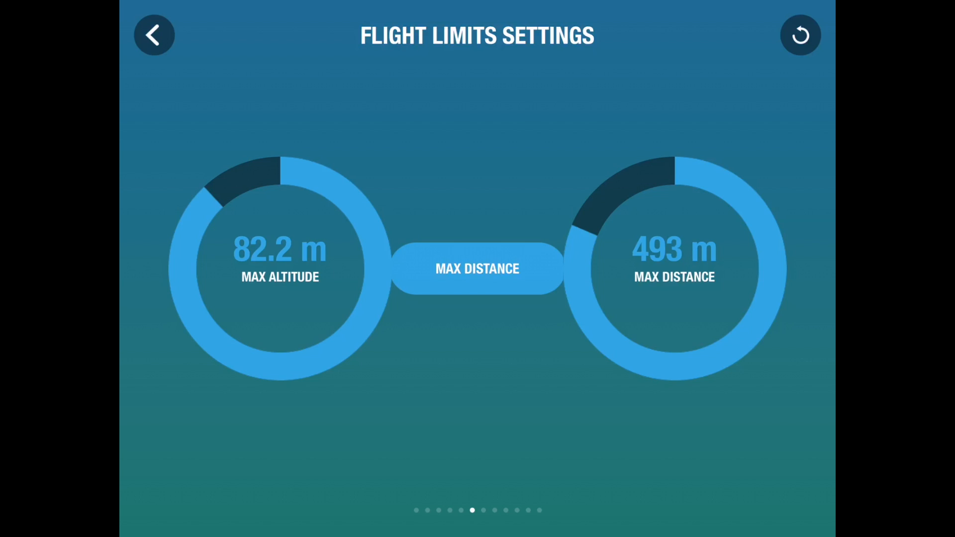
# Page on to the Recording Settings in Video mode with 8.0-second interval
pyautogui.hscroll(-3)
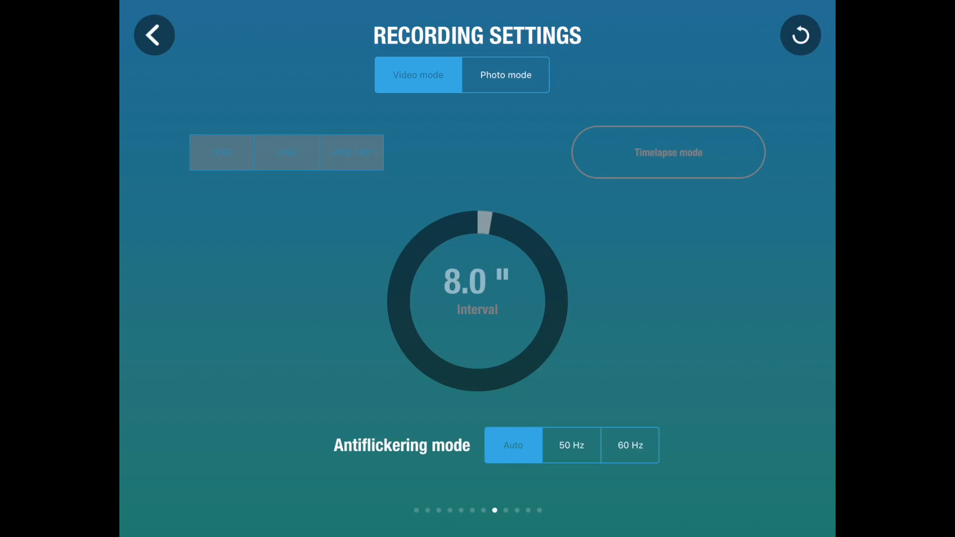
# In Photo mode try JPEG and JPEG 180°, leave JPEG selected, and return to Video mode
pyautogui.click(505, 75)
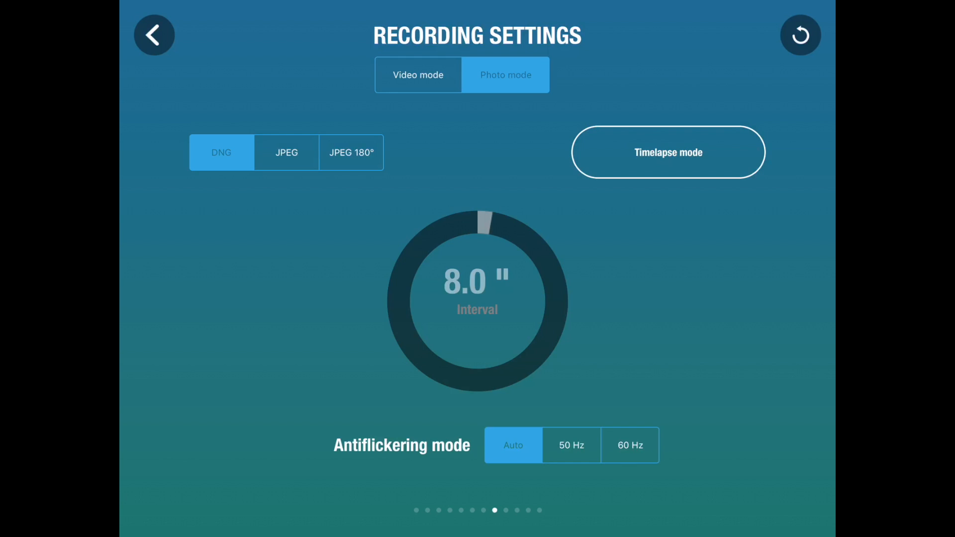
pyautogui.click(286, 152)
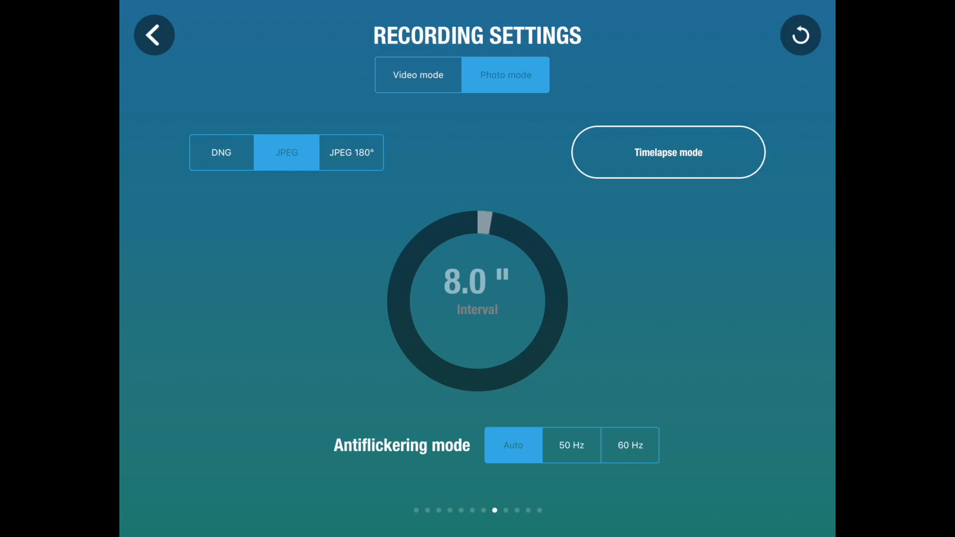
pyautogui.click(351, 153)
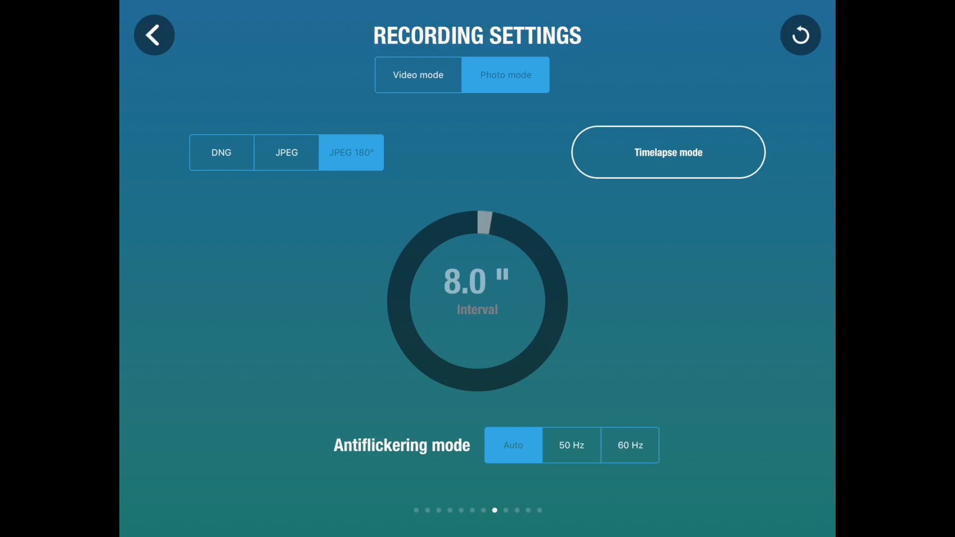
pyautogui.click(285, 153)
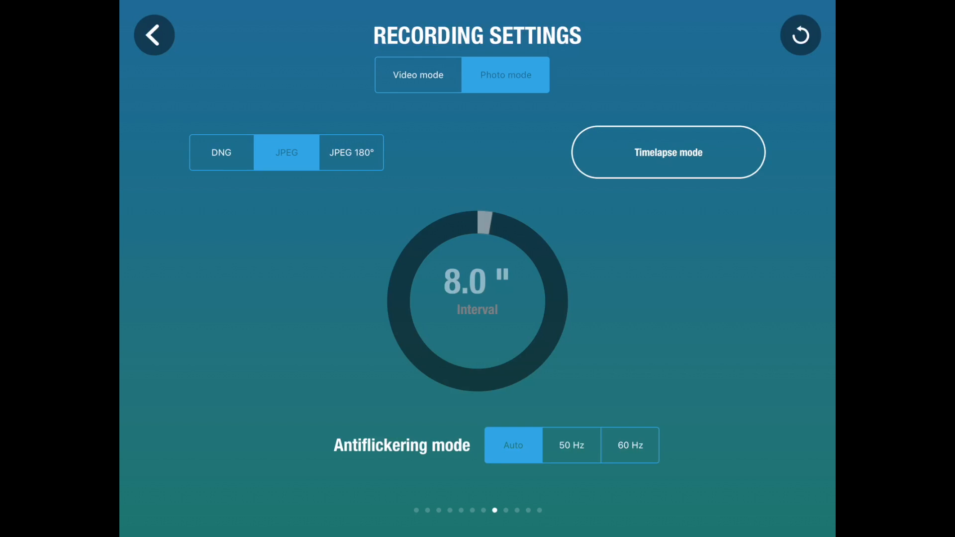
pyautogui.click(417, 74)
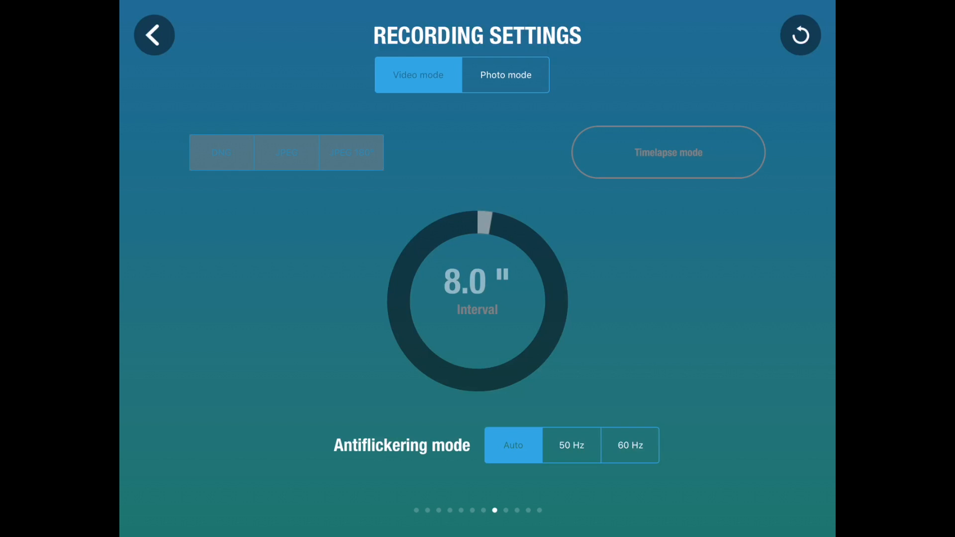
# On Image Settings, cycle the white balance presets through daylight and fluorescent
pyautogui.hscroll(-3)
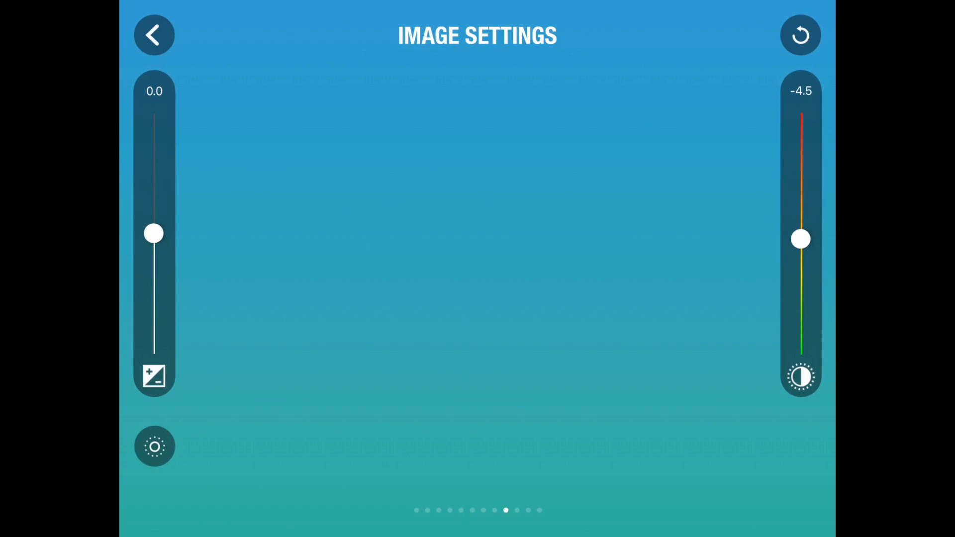
pyautogui.click(154, 446)
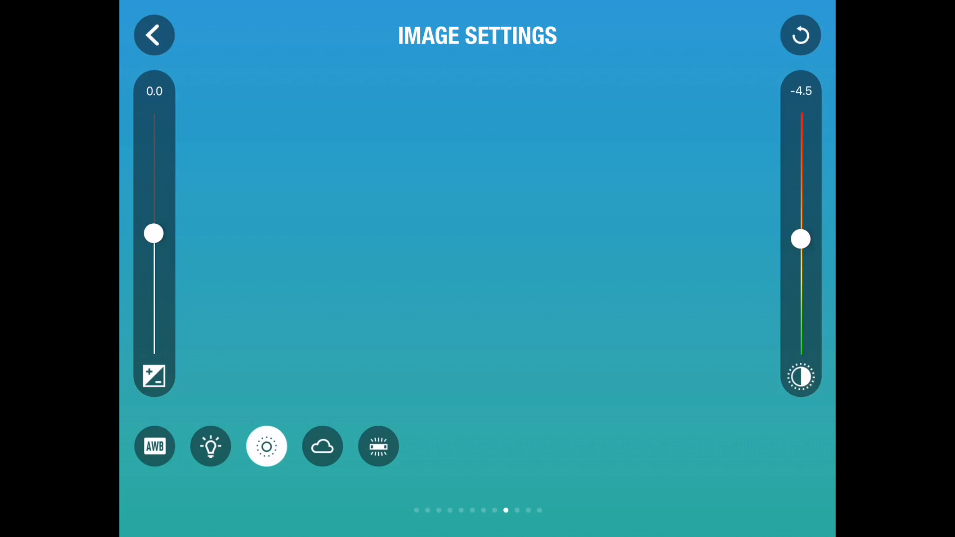
pyautogui.click(154, 445)
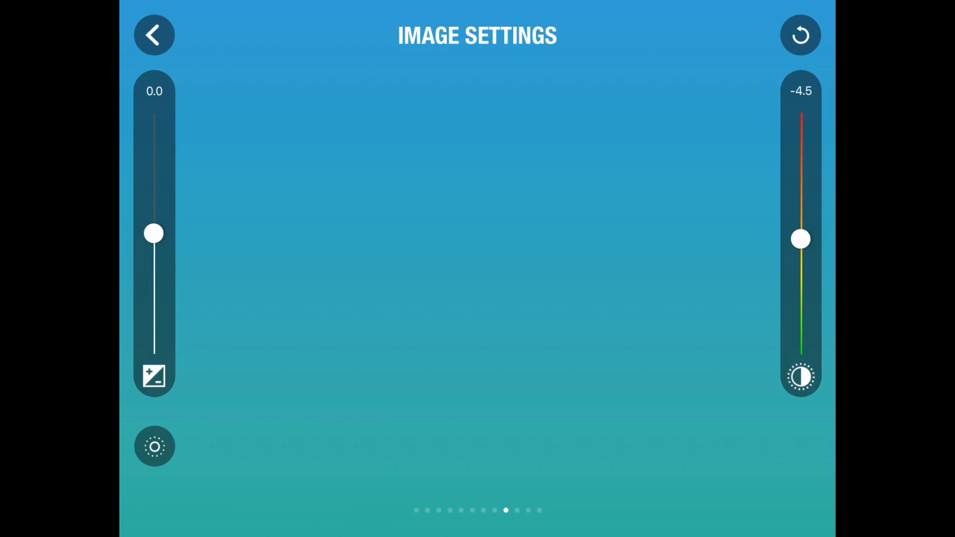
pyautogui.click(154, 446)
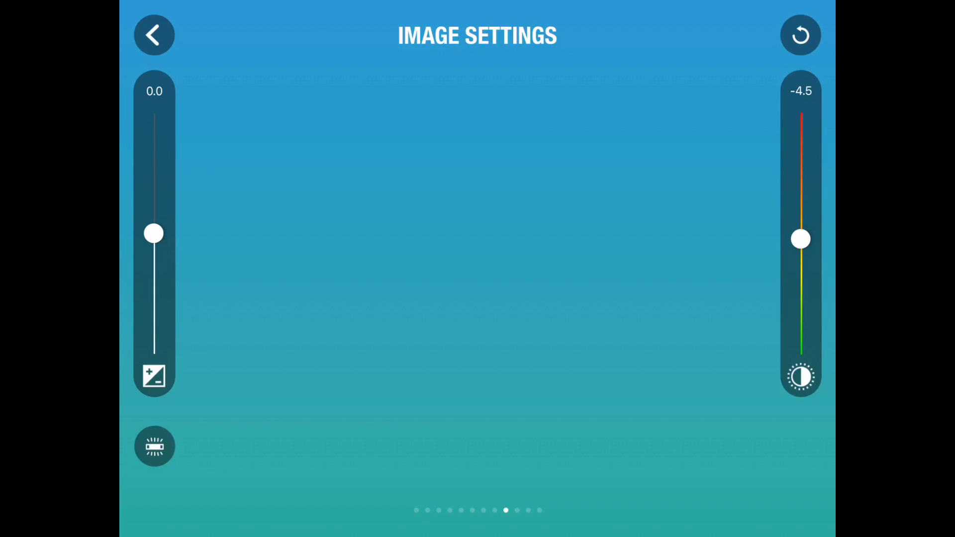
pyautogui.click(154, 447)
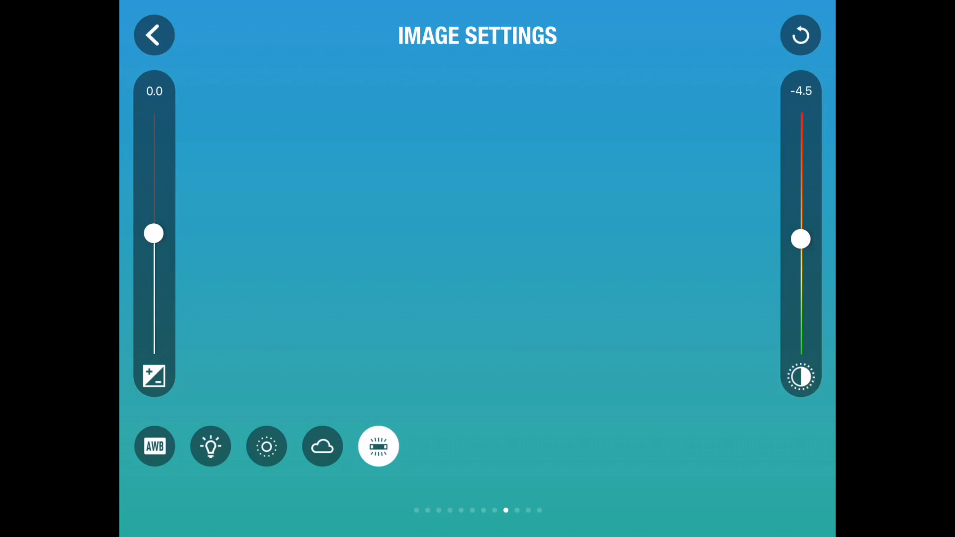
# Set saturation to -8.5 then 21.0, keeping exposure at 0.0
pyautogui.moveTo(800, 237); pyautogui.dragTo(800, 243)
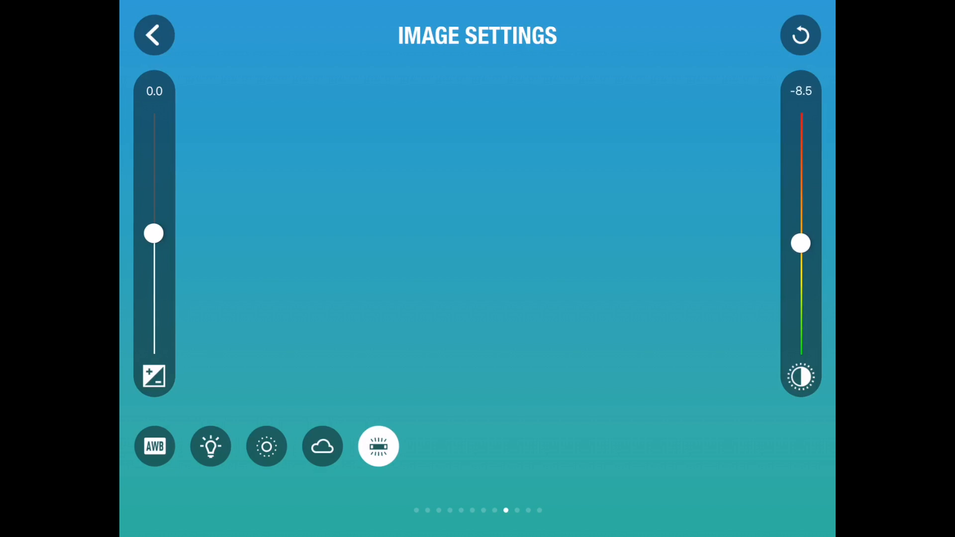
pyautogui.moveTo(801, 242); pyautogui.dragTo(800, 210)
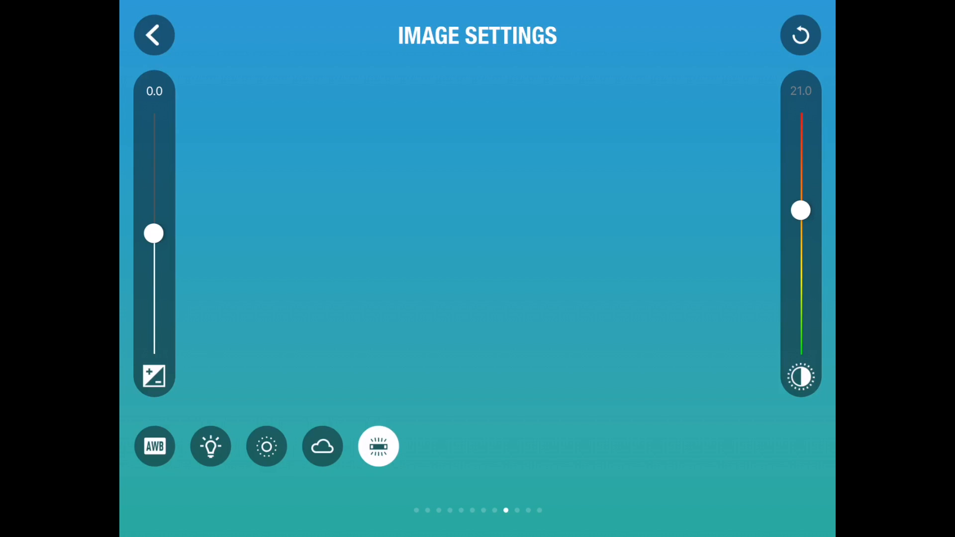
pyautogui.click(377, 445)
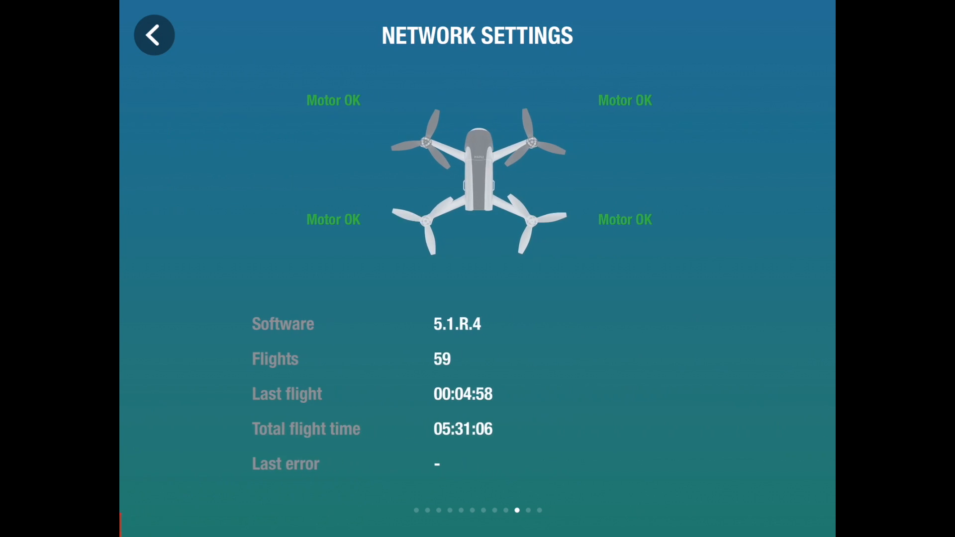
pyautogui.hscroll(-3)
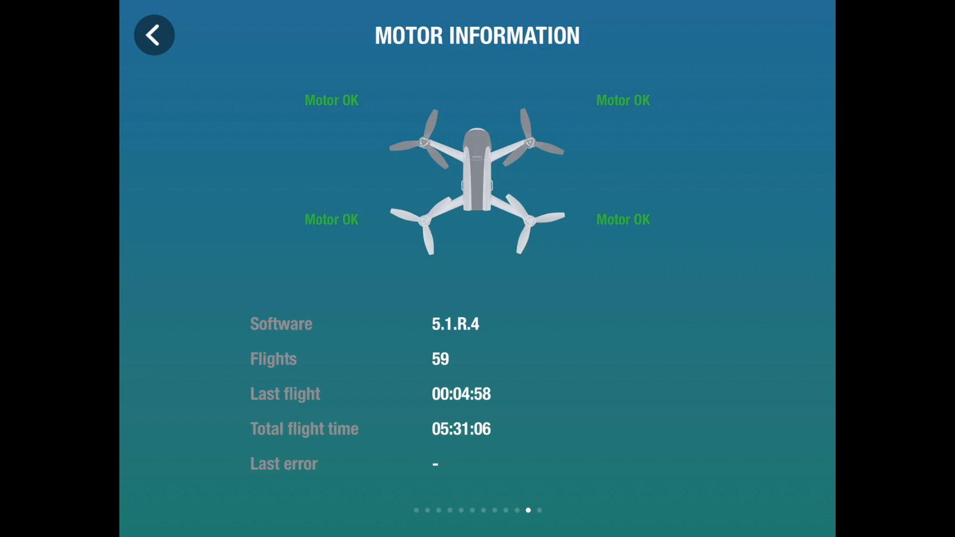
pyautogui.click(154, 34)
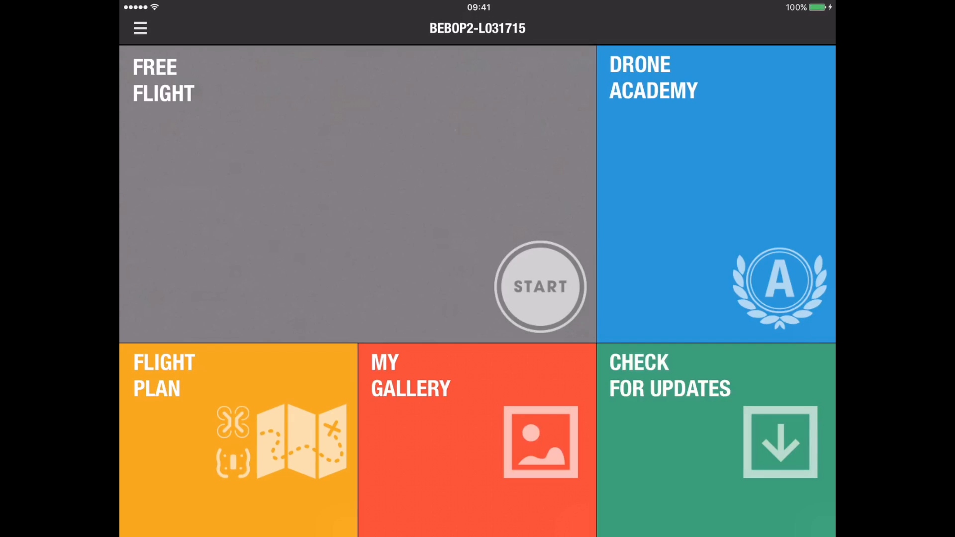
# Reach the BEBOP2-L031715 home screen's main navigation list showing the update entry
pyautogui.click(140, 28)
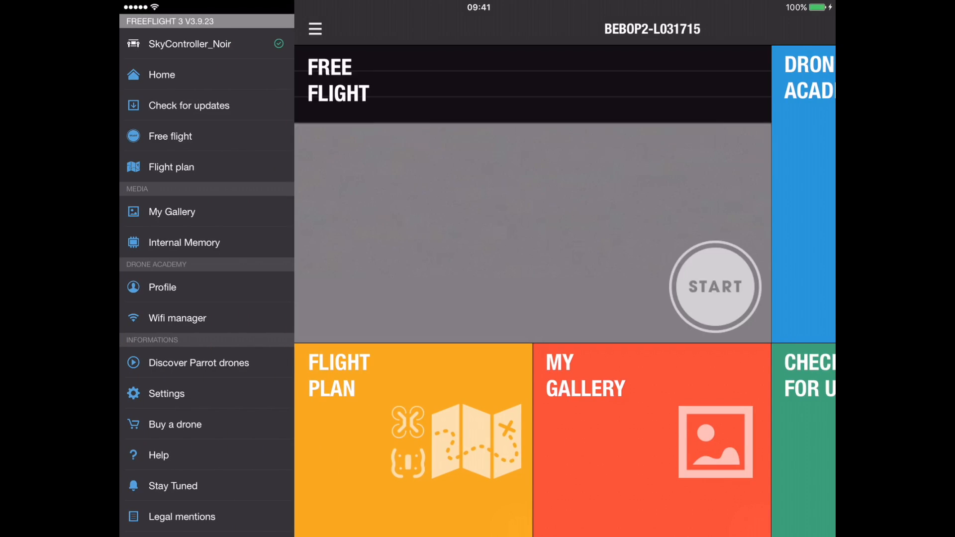